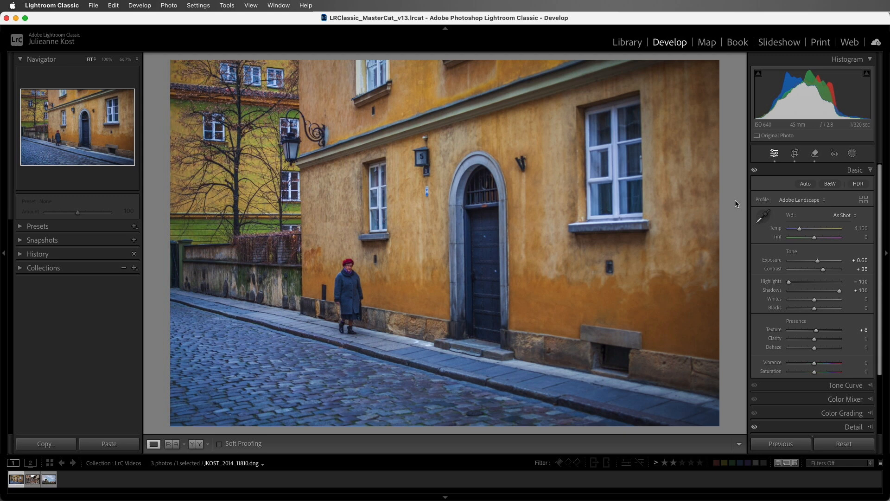
mouse_move(797, 225)
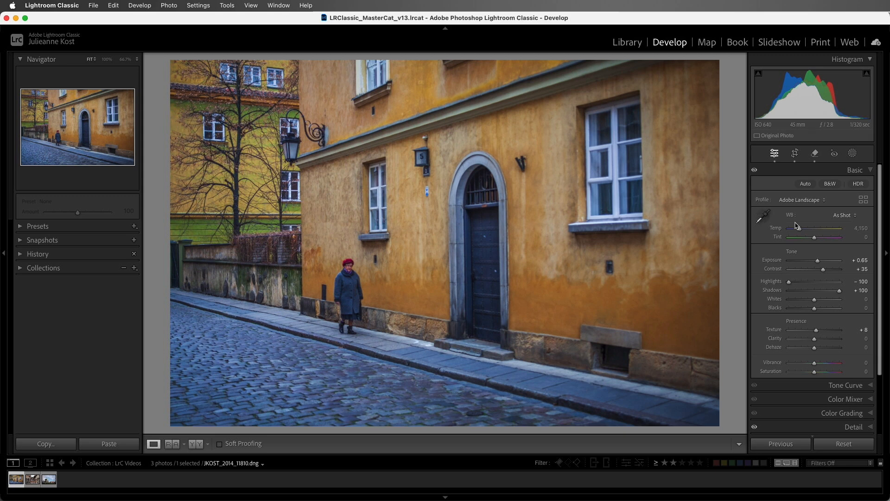
Step: Cycle the WB preset through Daylight, Shade, Fluorescent and one more to compare casts
click(842, 214)
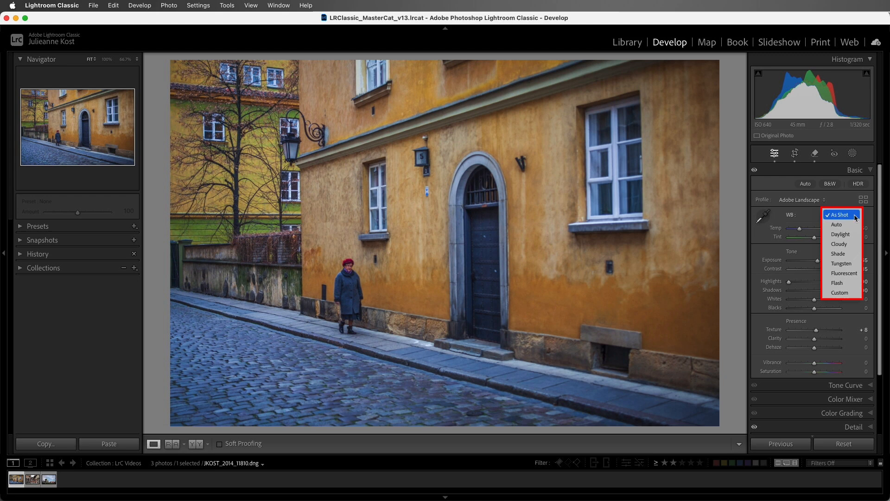
mouse_move(840, 233)
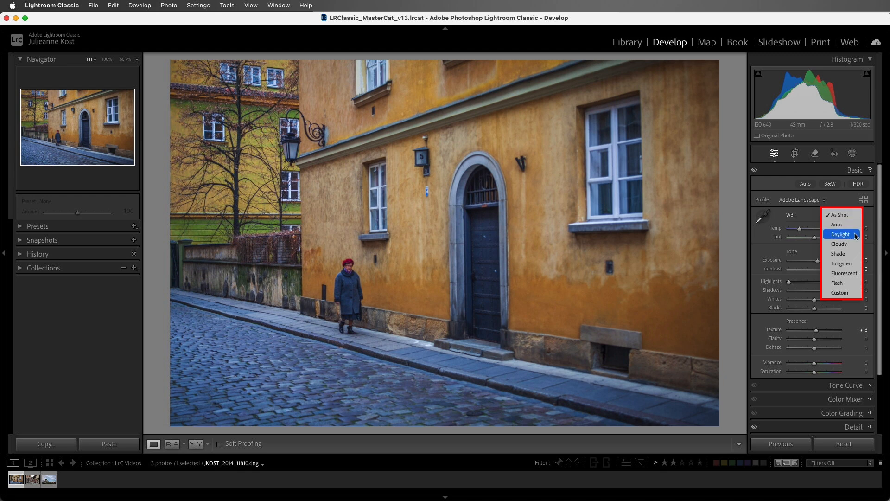
click(841, 234)
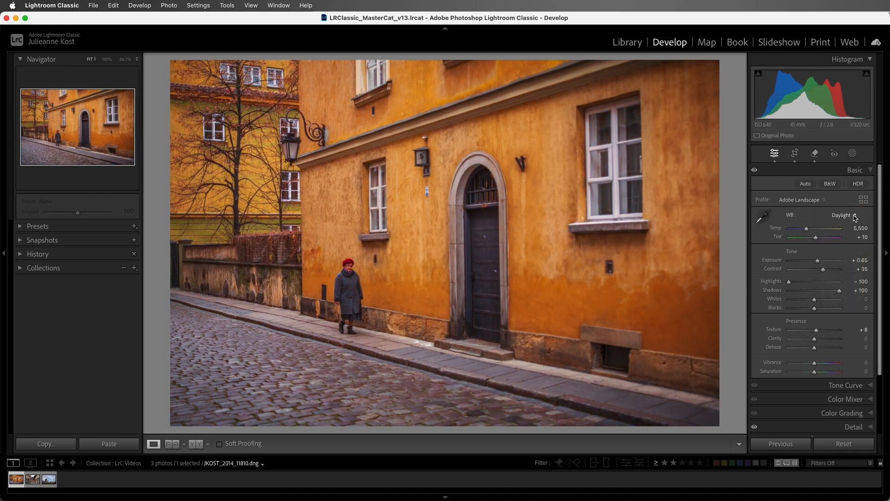
click(853, 214)
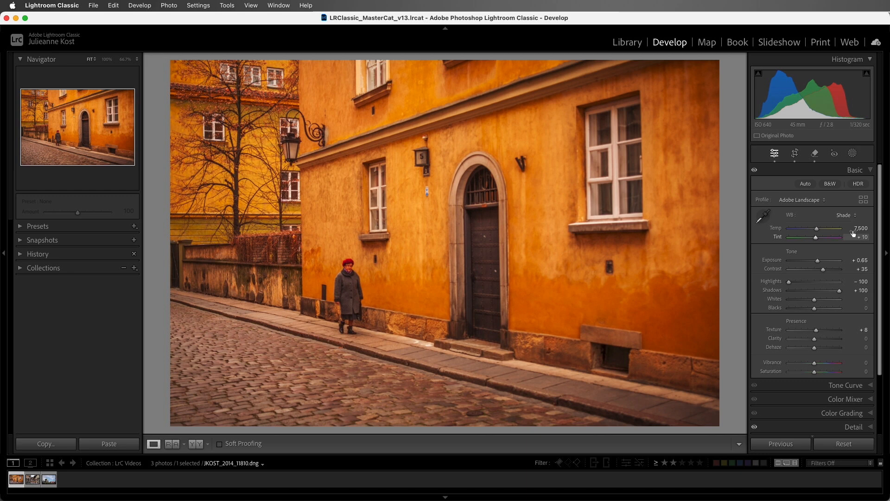
click(845, 214)
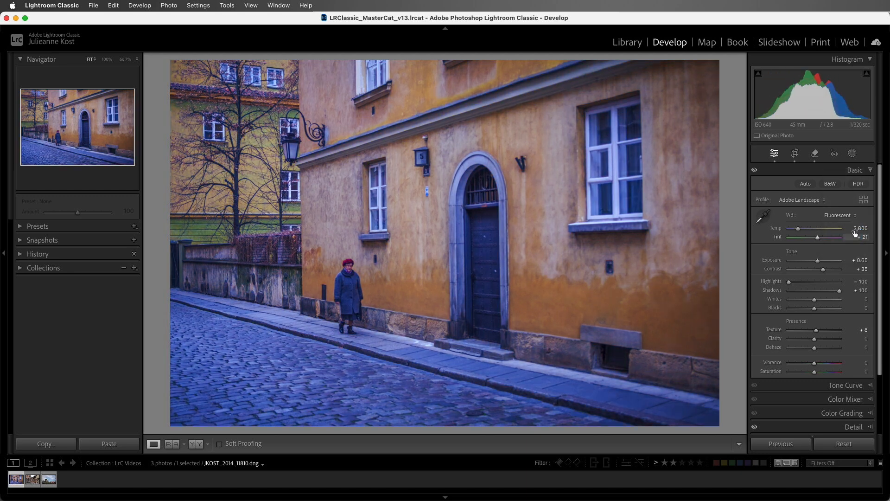
click(846, 214)
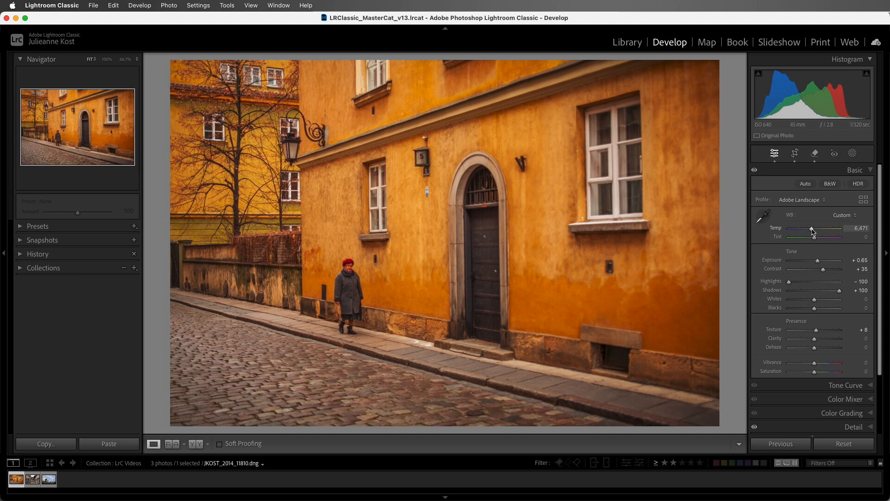
Step: Pick up the White Balance Selector eyedropper with the warm 6,471 temperature applied
click(763, 217)
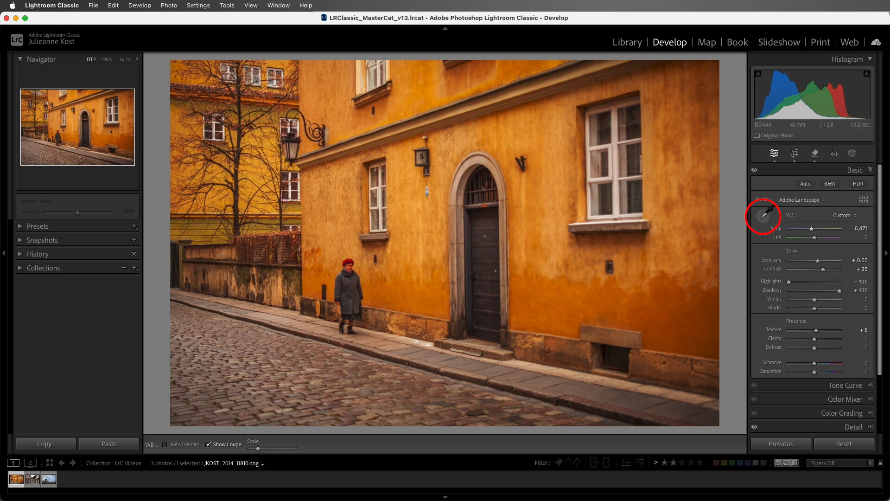
Step: Activate the White Balance Selector again to sample a neutral cobblestone
click(763, 216)
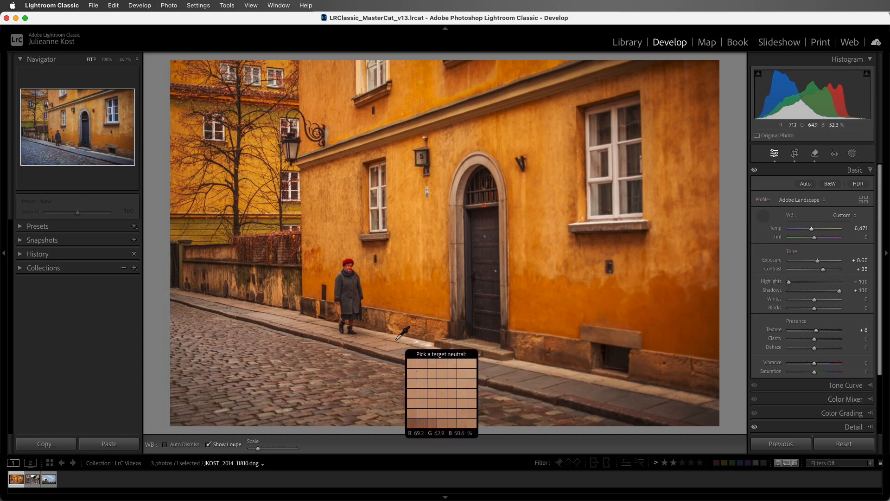
mouse_move(350, 298)
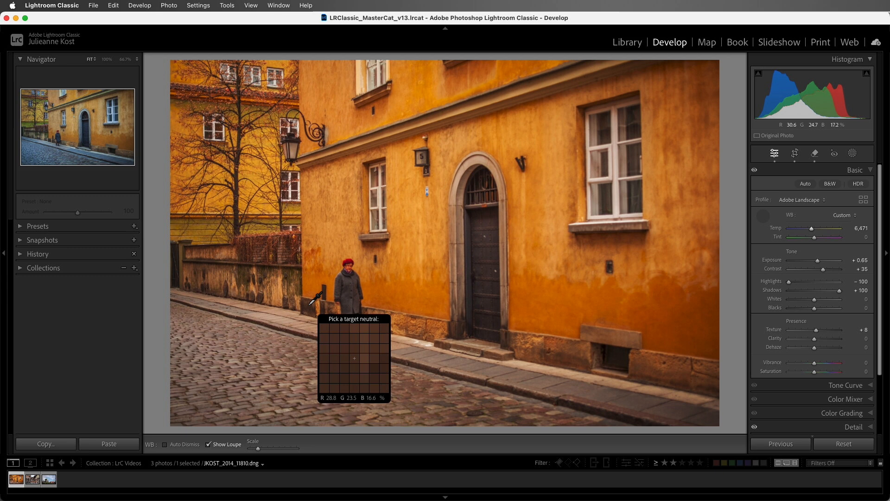
mouse_move(283, 290)
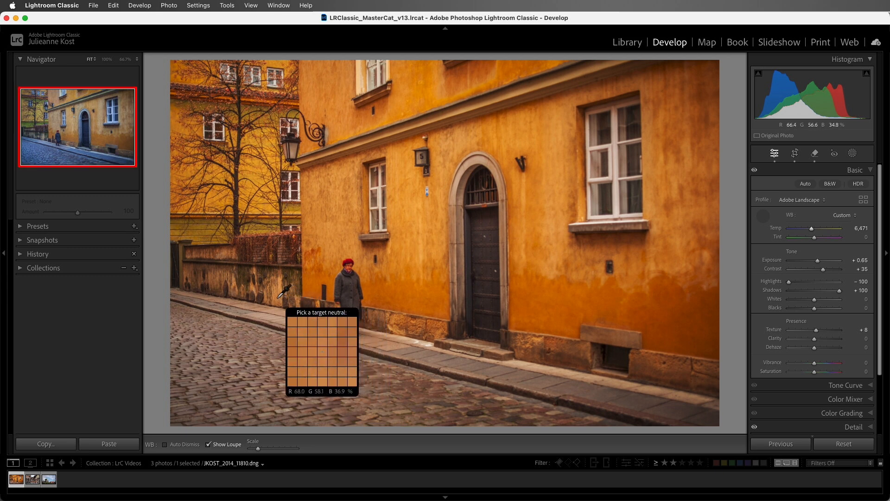
mouse_move(433, 152)
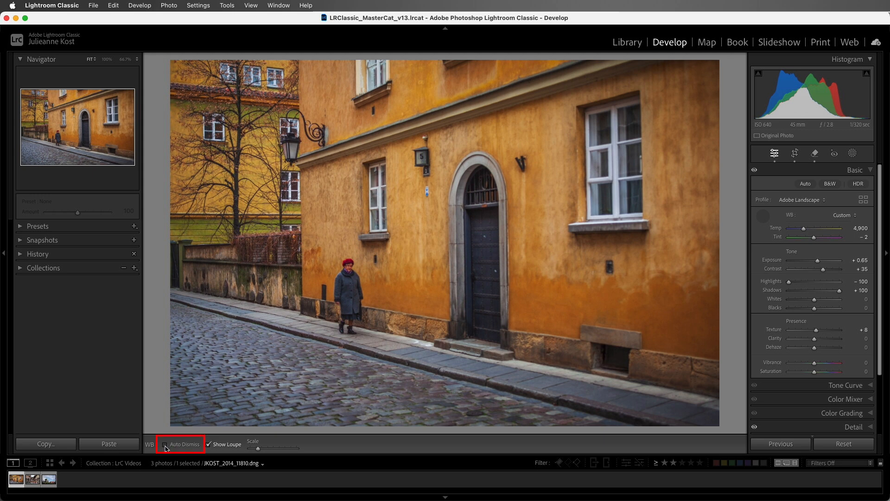
Step: Enable Auto Dismiss, sample the grey cobblestones for 5,200/-6, then change the loupe Scale
click(166, 443)
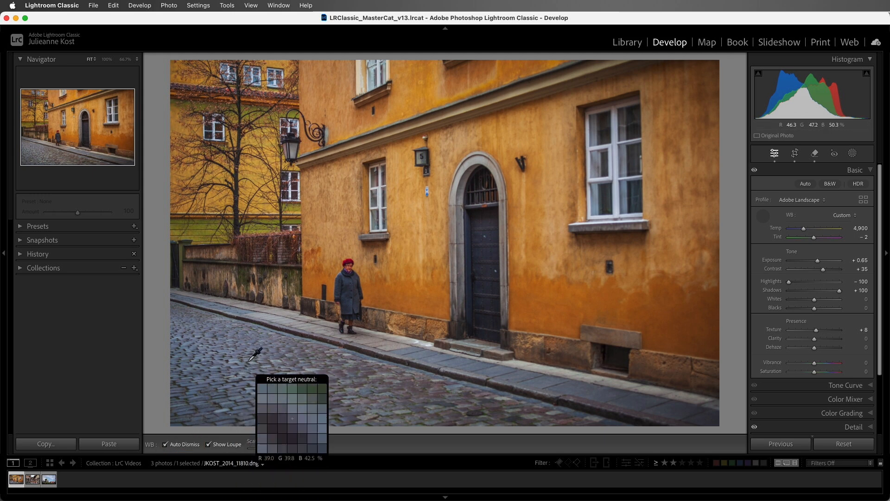
mouse_move(259, 346)
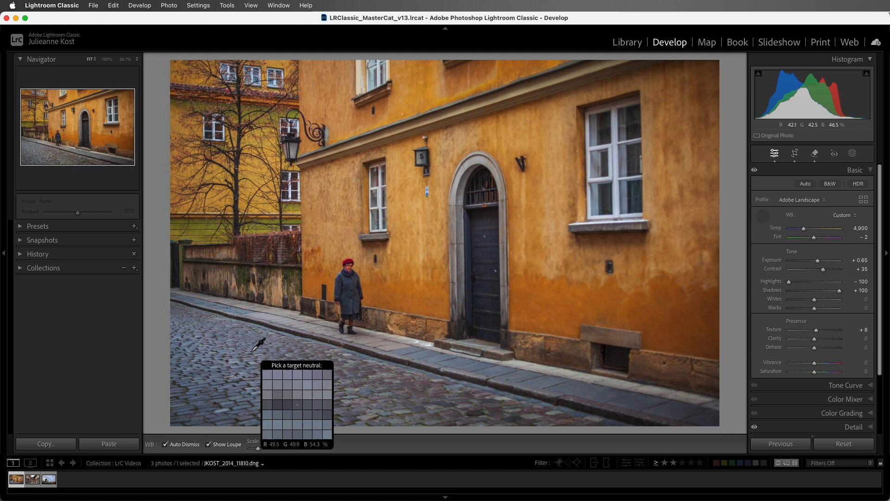
click(259, 344)
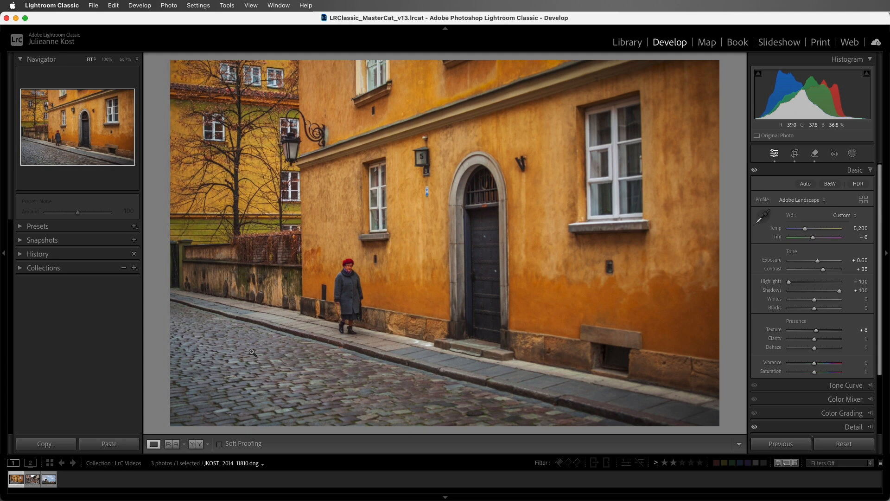
click(764, 216)
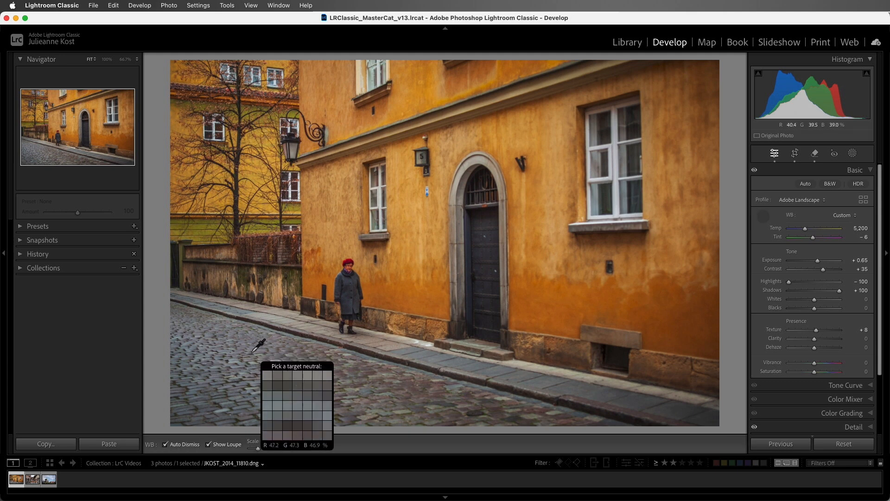
click(210, 444)
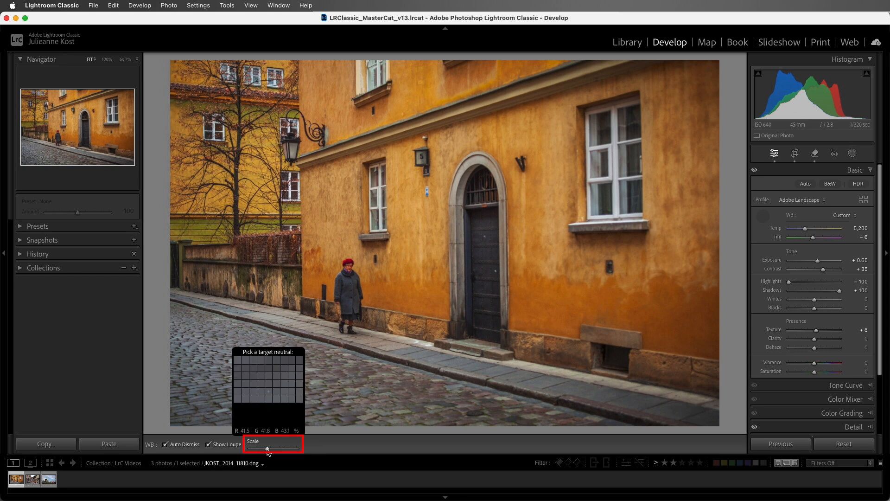
mouse_move(300, 391)
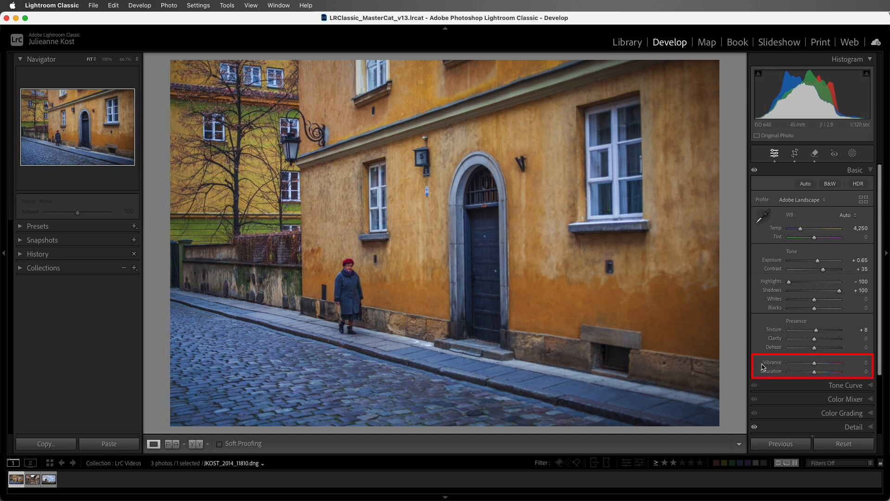
mouse_move(758, 374)
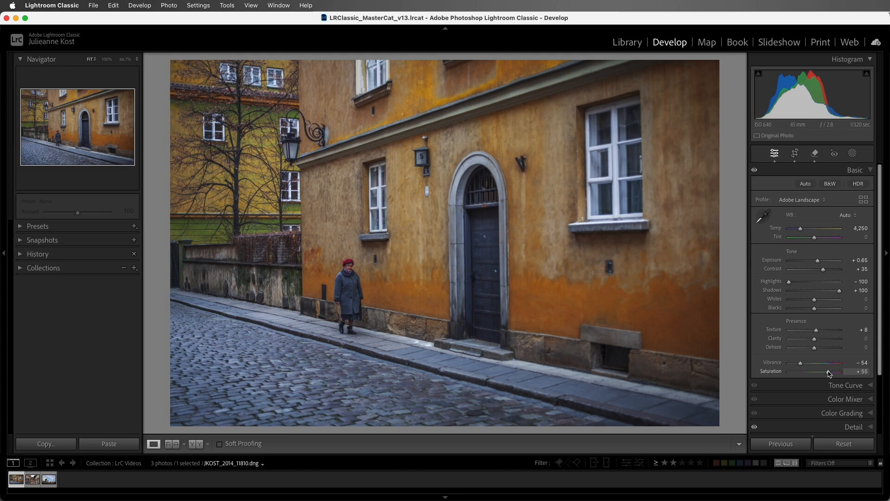
Step: Expand the Color Mixer panel showing HSL Saturation sliders at zero
click(845, 399)
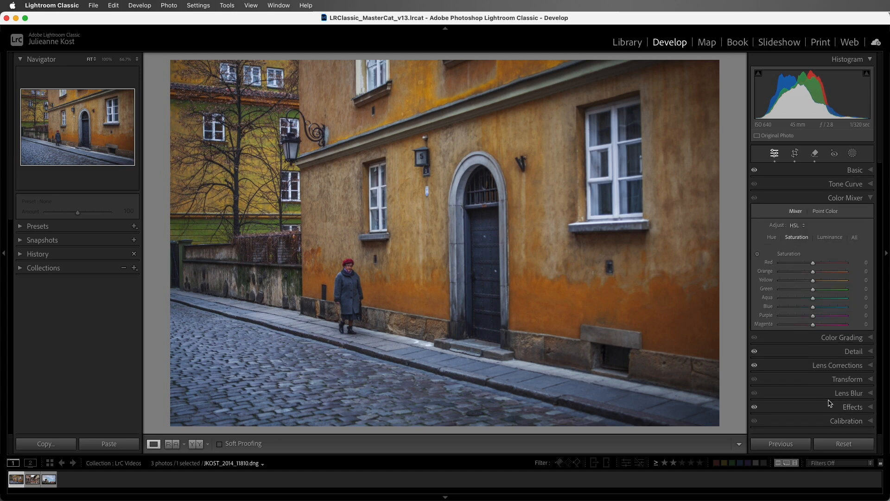